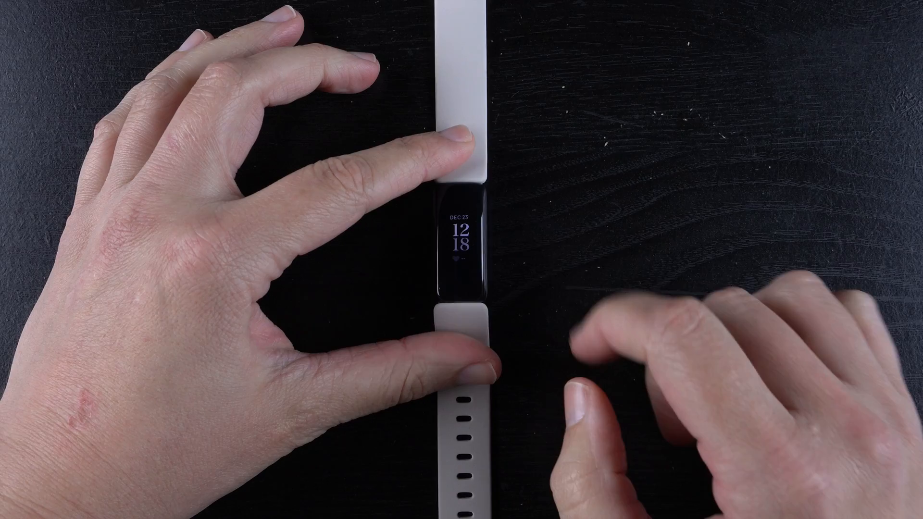
left_click(467, 241)
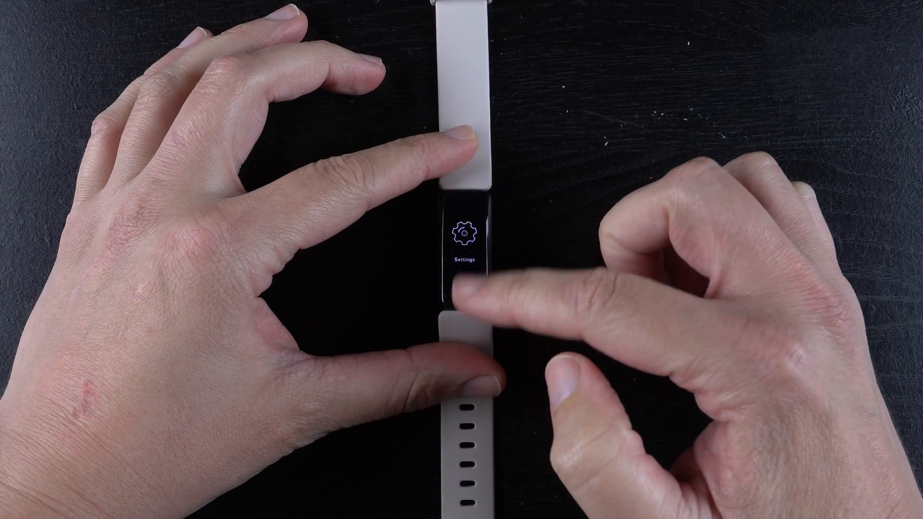
left_click(465, 235)
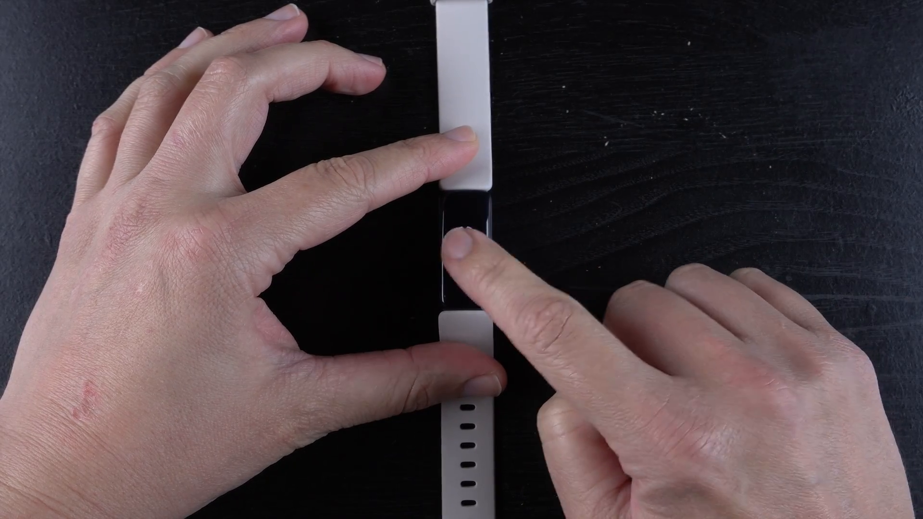
left_click(465, 248)
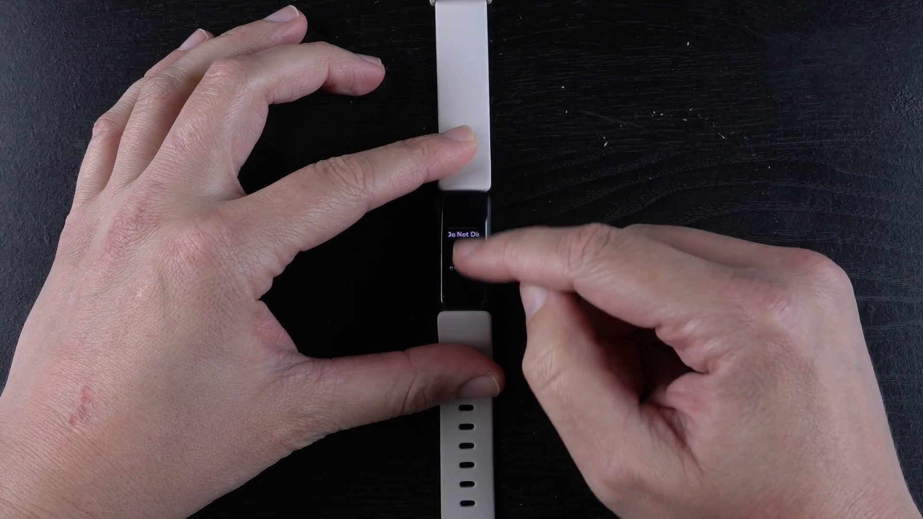
left_click(465, 254)
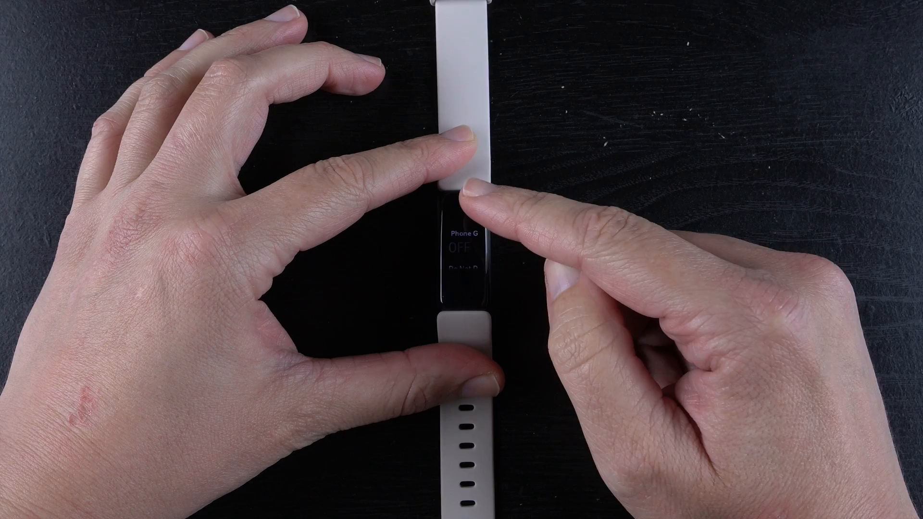
left_click(477, 206)
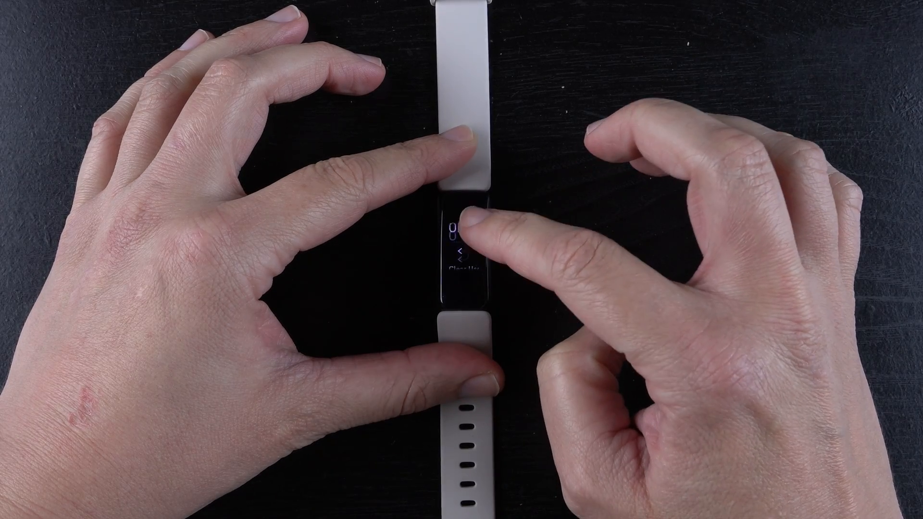
left_click(464, 241)
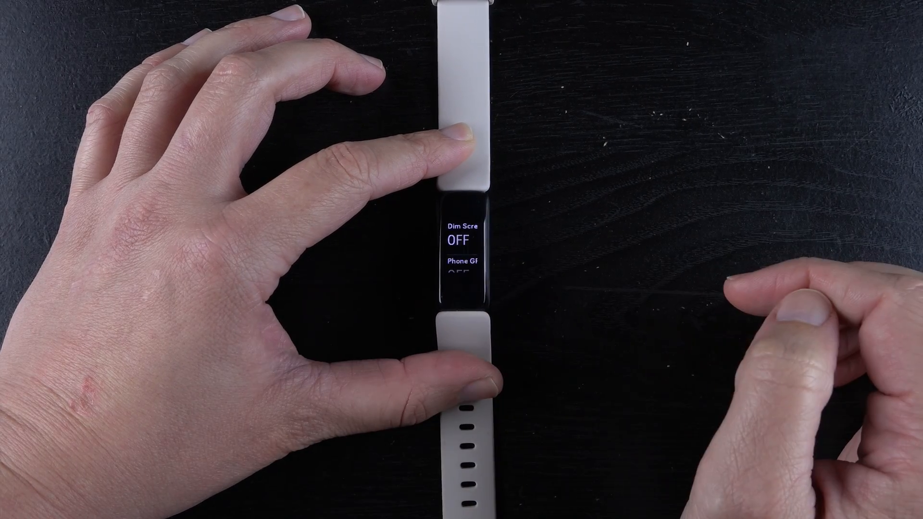
left_click(465, 241)
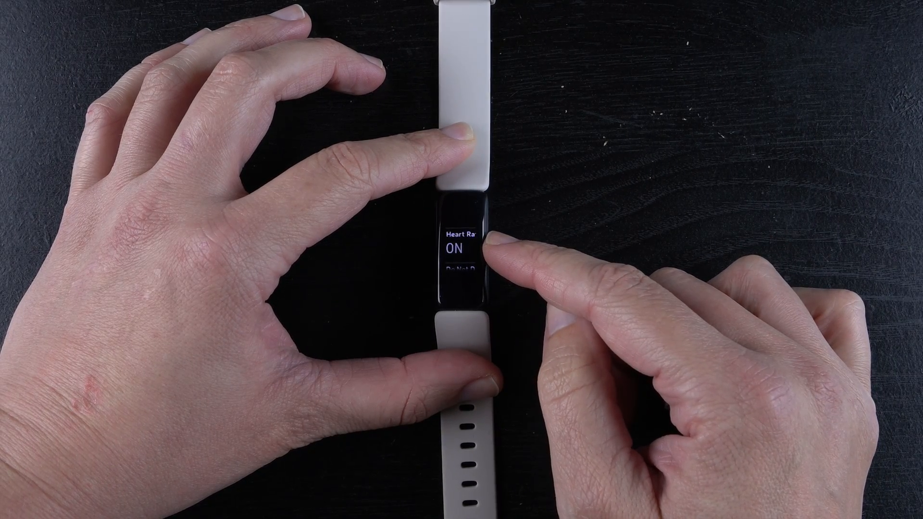
left_click(482, 247)
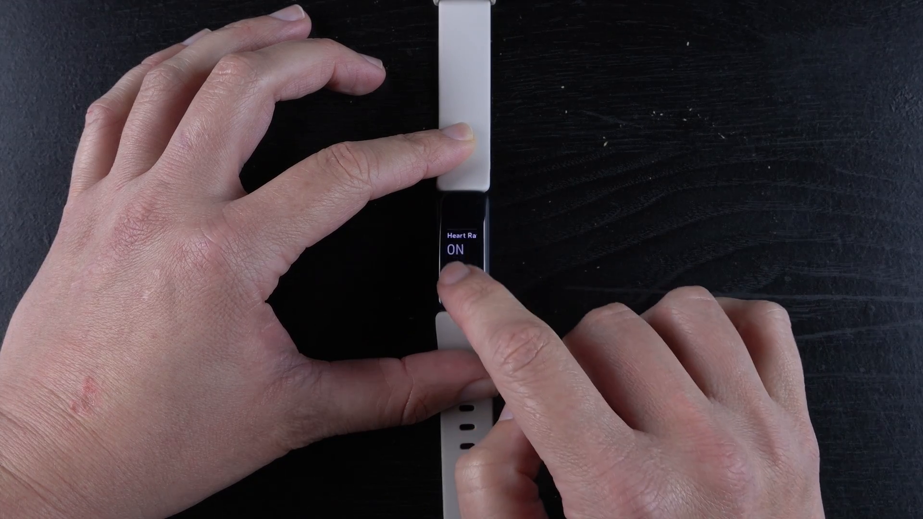
left_click(462, 271)
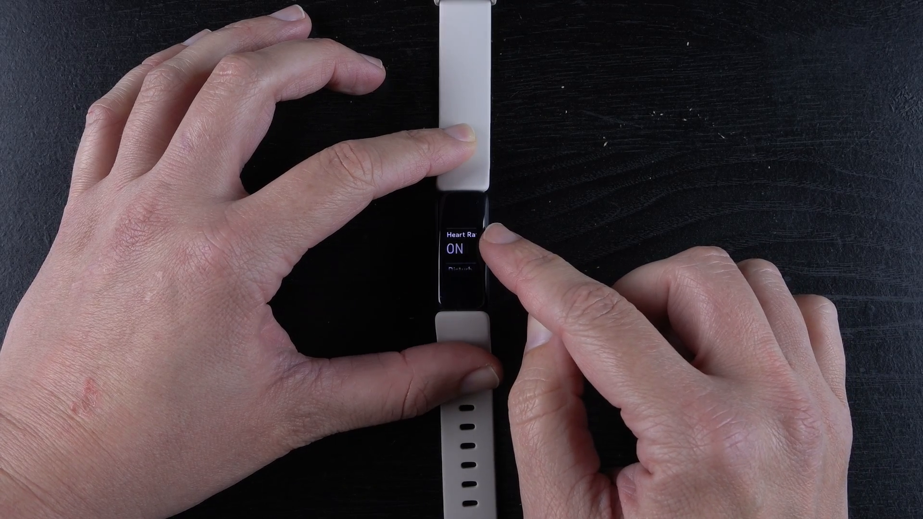
left_click(472, 254)
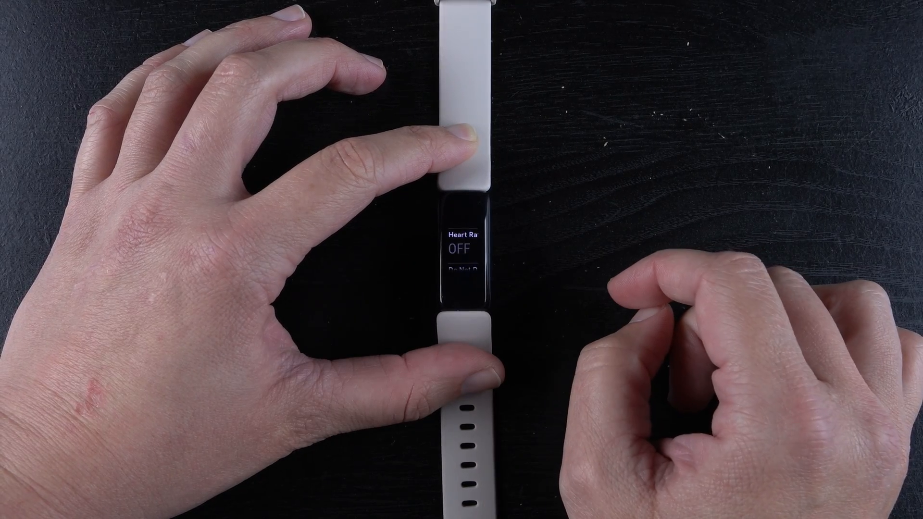